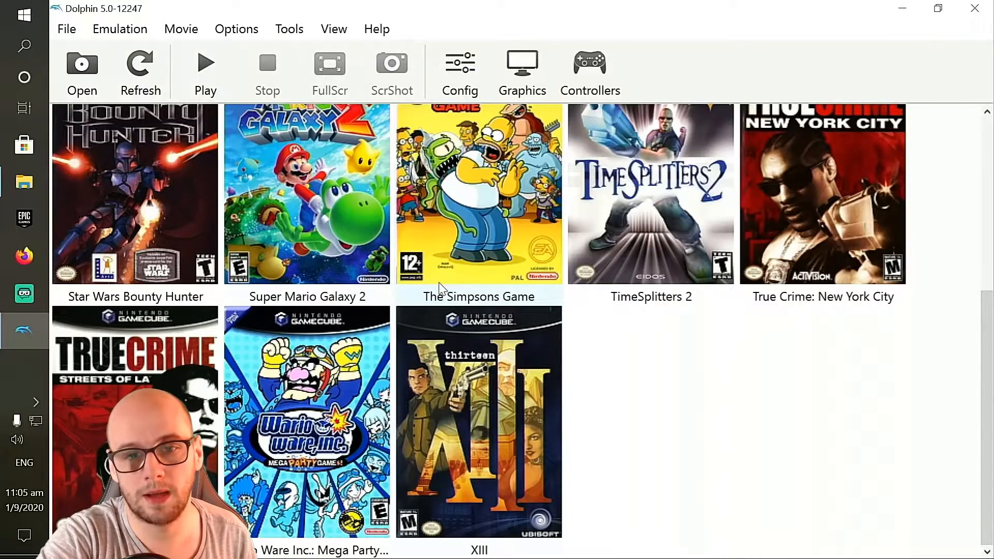
{"action": "mouse_move", "coordinate": [589, 63]}
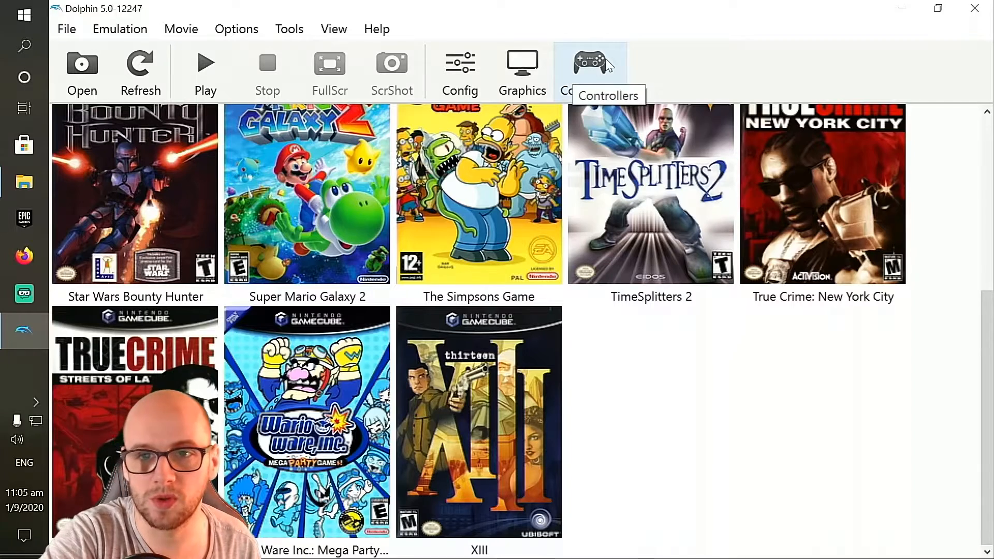
Show the Controllers window listing Port 1 and Wii Remote 1 devices
{"action": "left_click", "coordinate": [589, 63]}
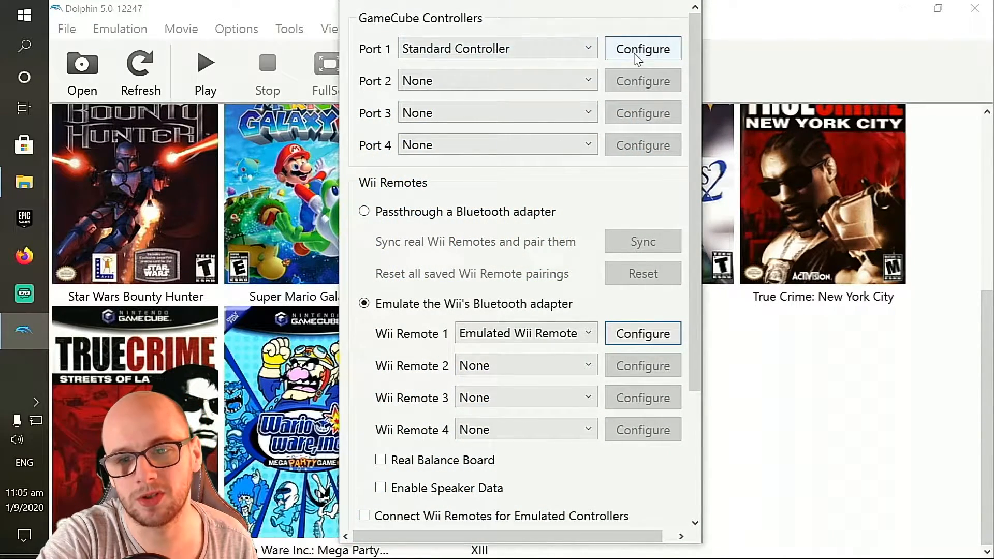
Bring up the Port 1 Standard Controller mapping on the XInput gamepad
{"action": "left_click", "coordinate": [642, 49]}
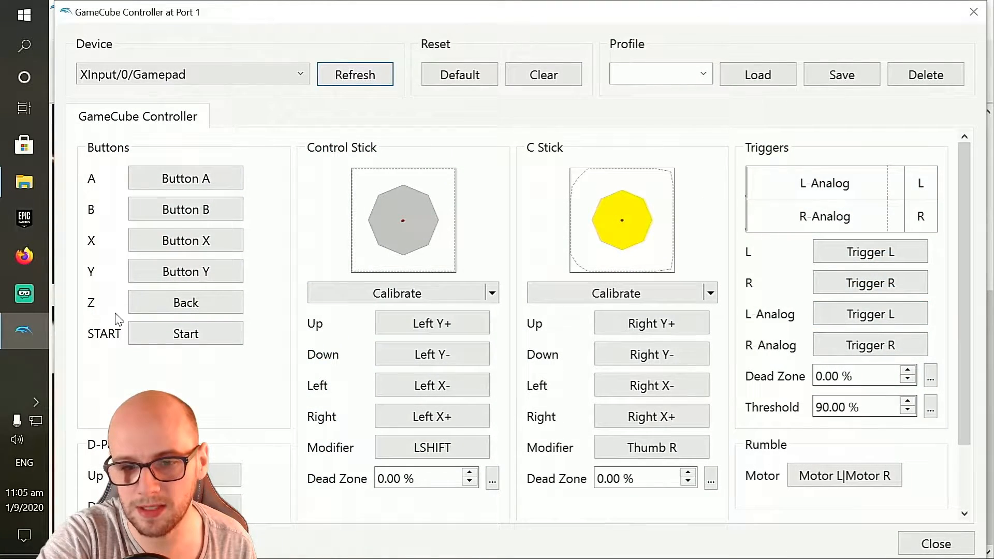
{"action": "mouse_move", "coordinate": [669, 230]}
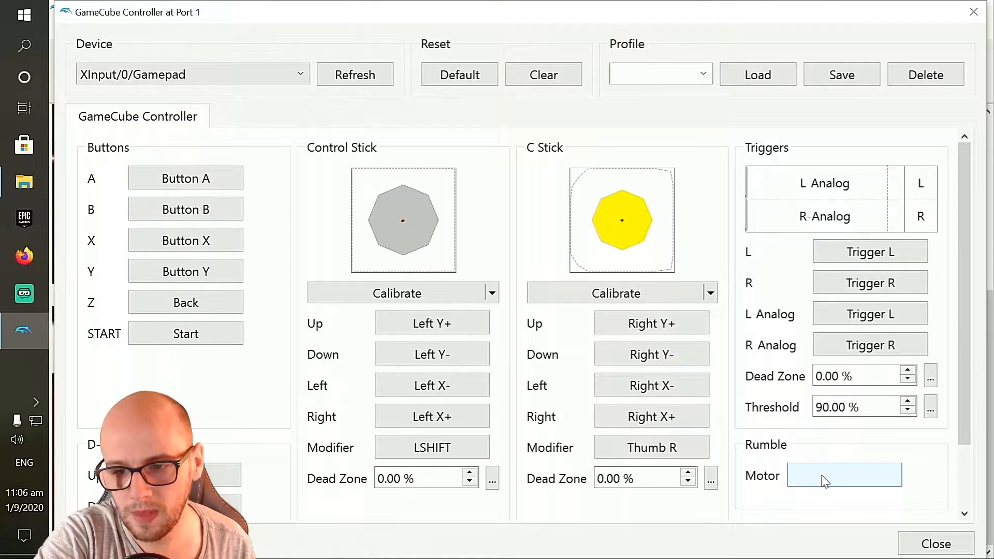
Bind Port 1's Rumble Motor to 'Motor L | Motor R' and test the rumble
{"action": "left_click", "coordinate": [842, 476]}
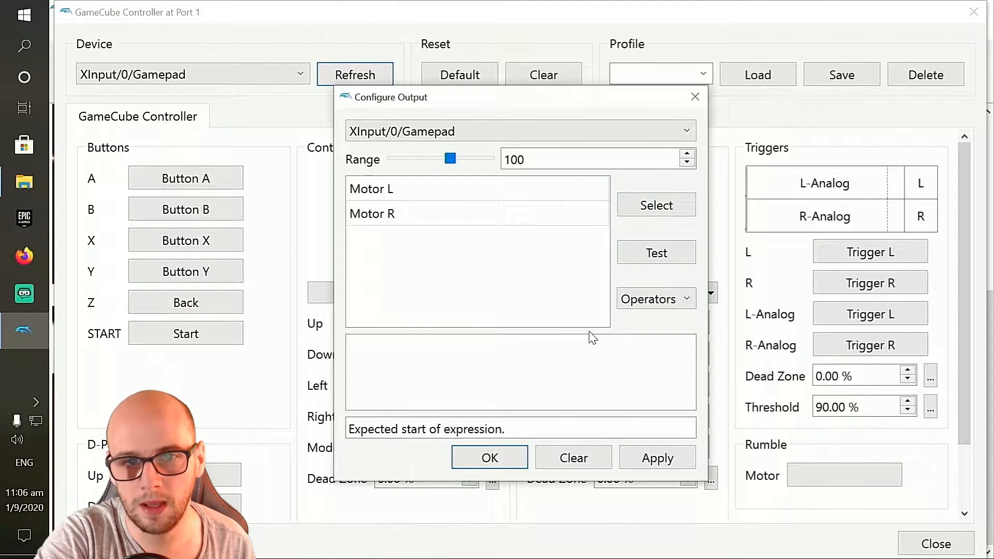
{"action": "mouse_move", "coordinate": [450, 197]}
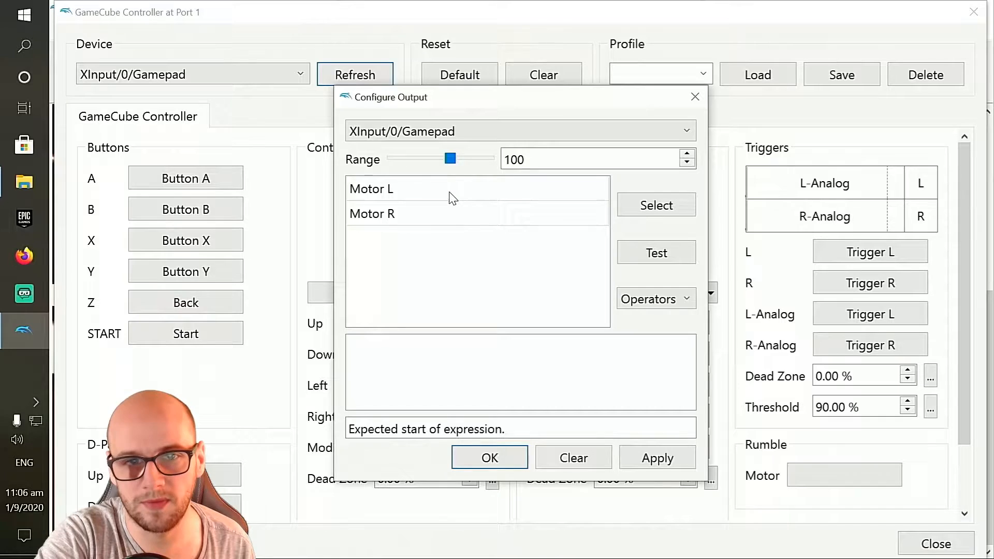
{"action": "left_click", "coordinate": [370, 189]}
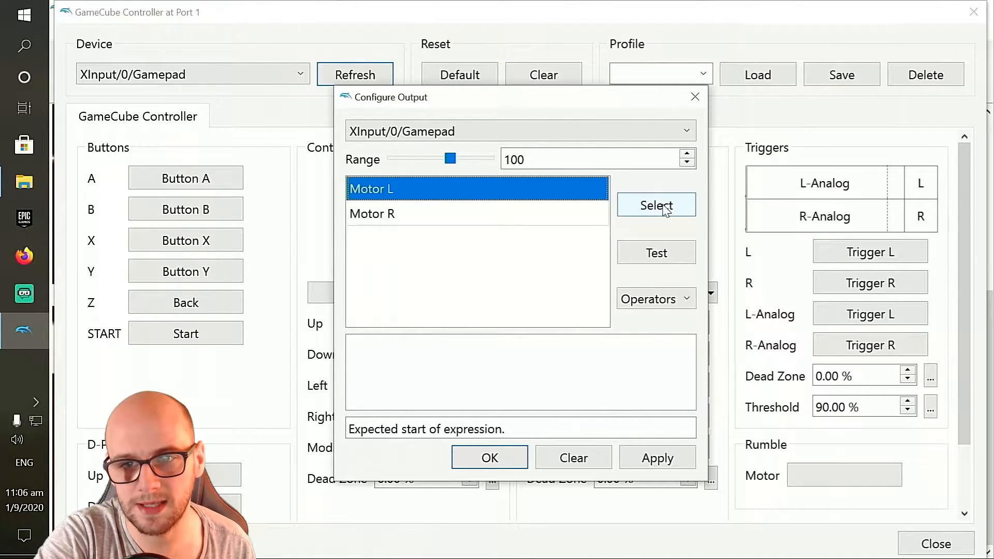
{"action": "left_click", "coordinate": [657, 205]}
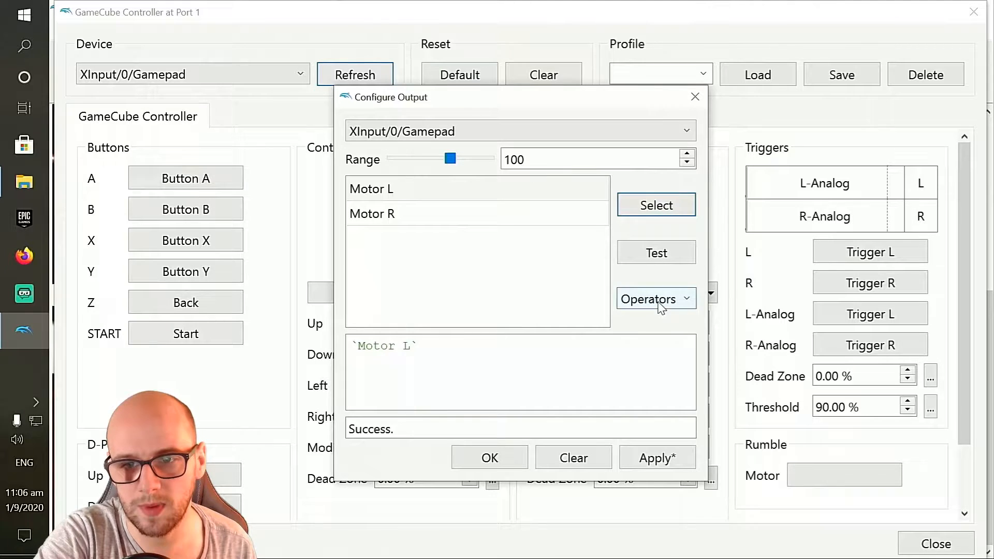
{"action": "left_click", "coordinate": [656, 299]}
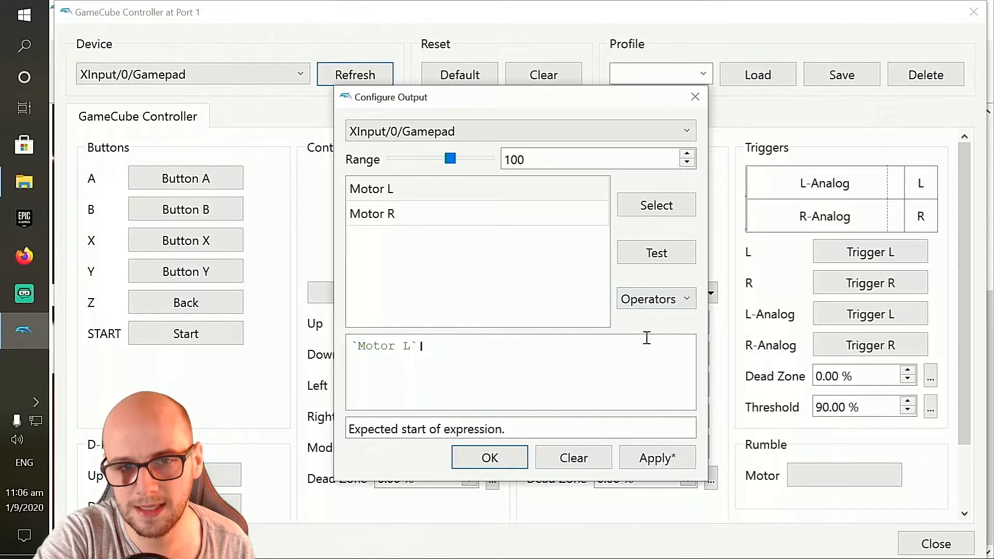
{"action": "left_click", "coordinate": [372, 213]}
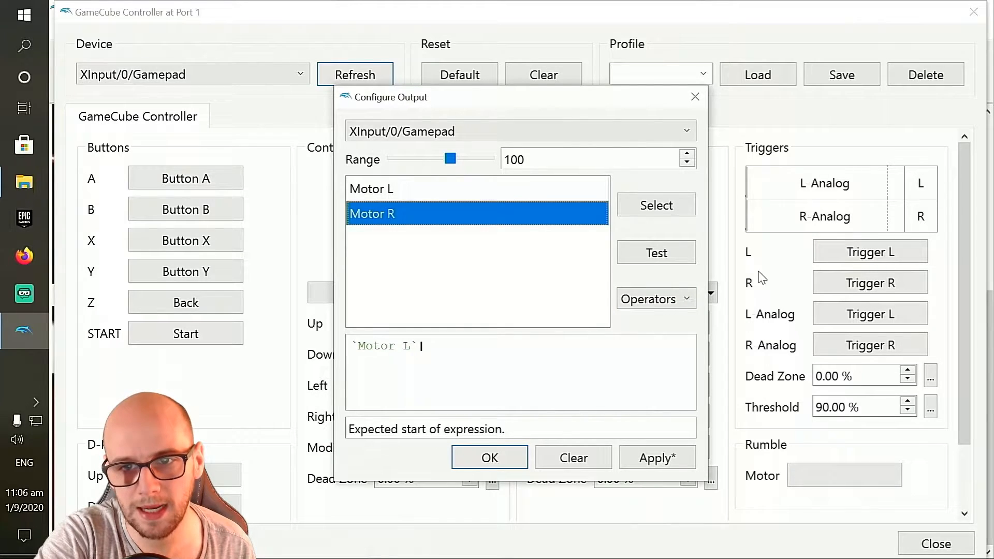
{"action": "left_click", "coordinate": [657, 204]}
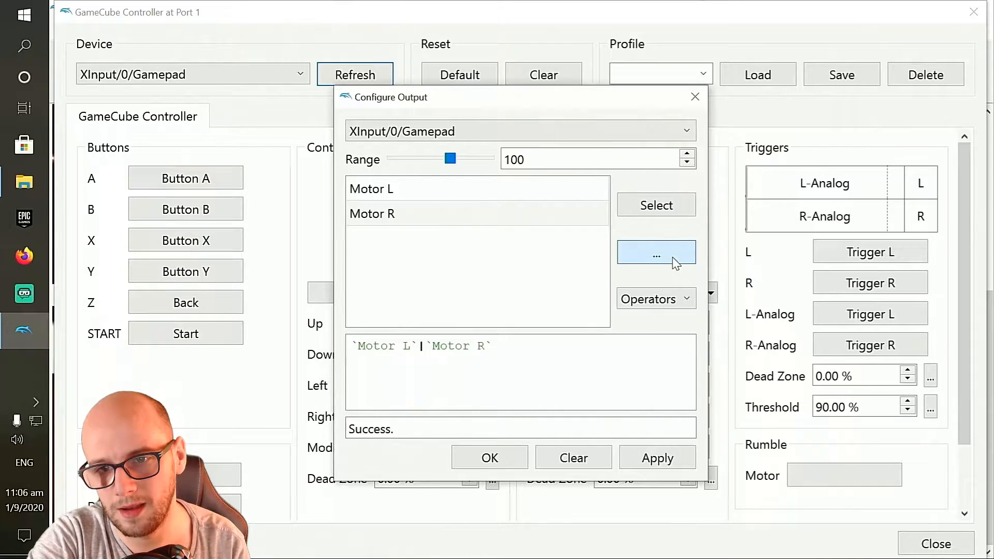
{"action": "left_click", "coordinate": [656, 252]}
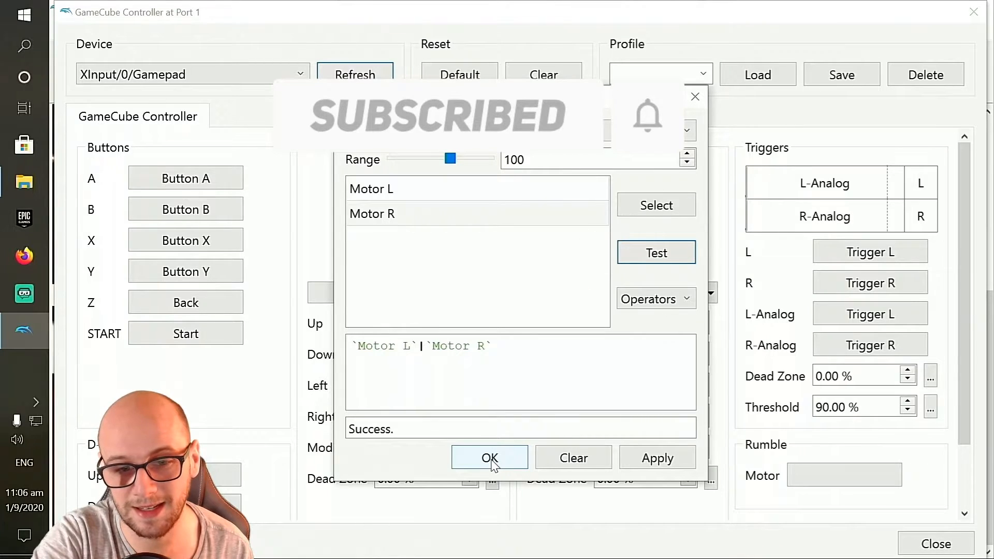
Confirm the Port 1 rumble binding and move on to Wii Remote 1's mapping
{"action": "left_click", "coordinate": [489, 458]}
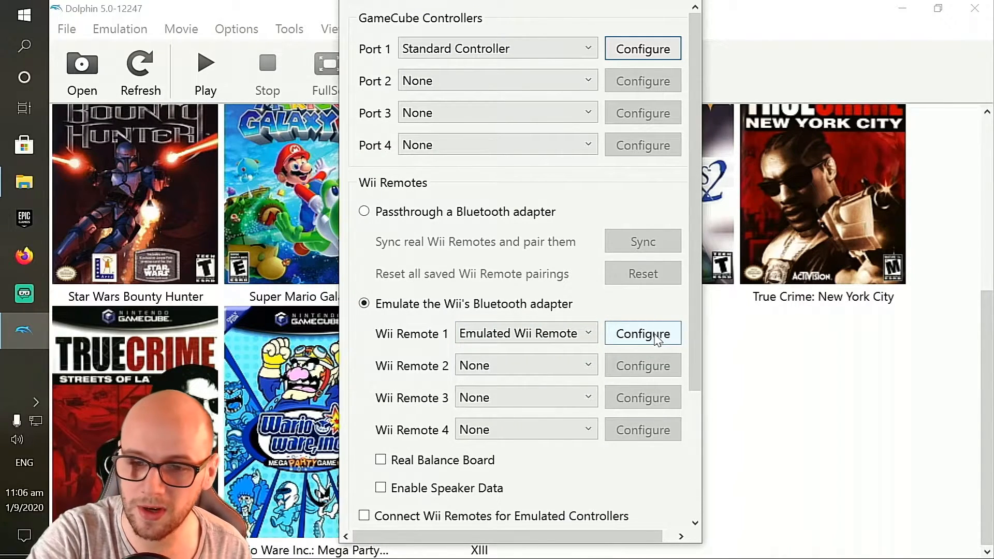
{"action": "left_click", "coordinate": [642, 334]}
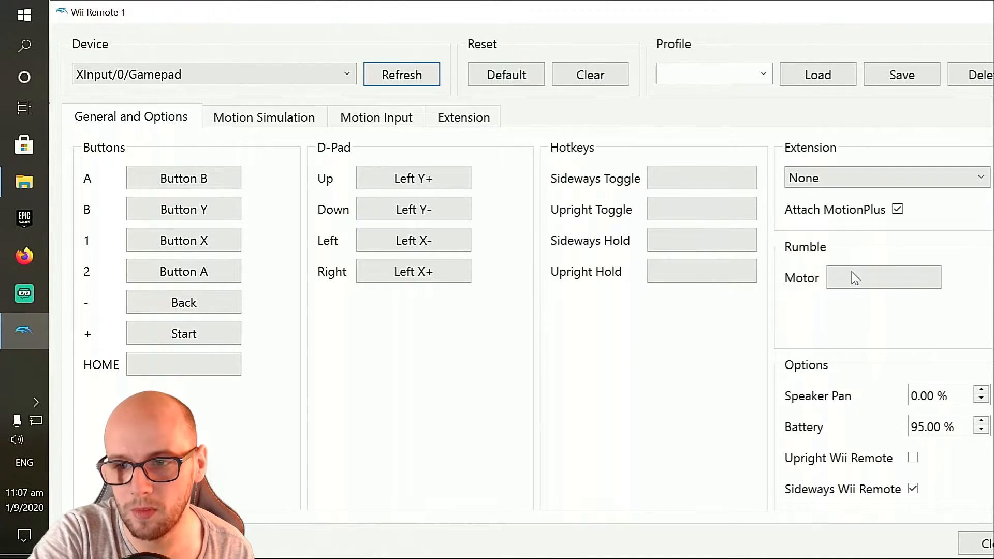
Bind Wii Remote 1's Rumble Motor to 'Motor L | Motor R', test it and apply
{"action": "left_click", "coordinate": [883, 277]}
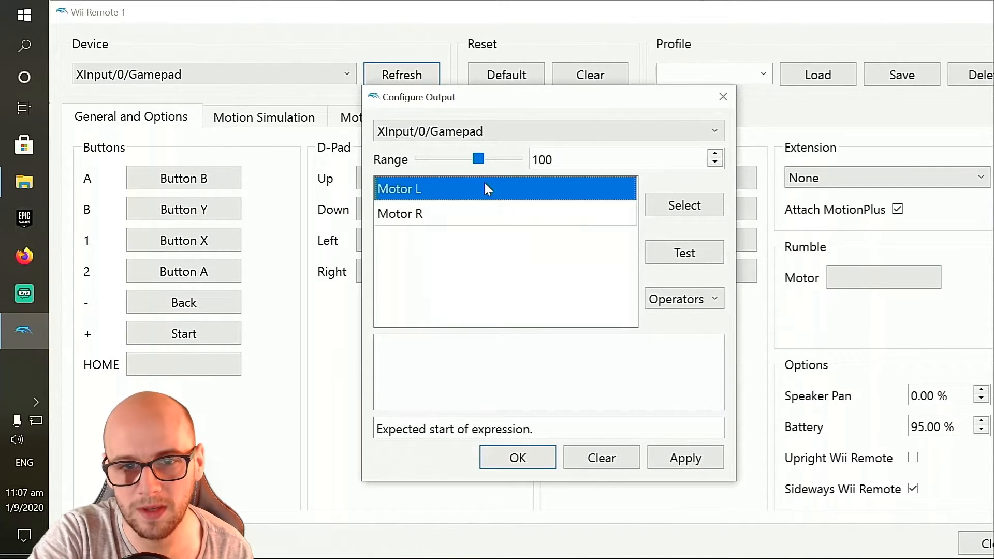
{"action": "left_click", "coordinate": [684, 205]}
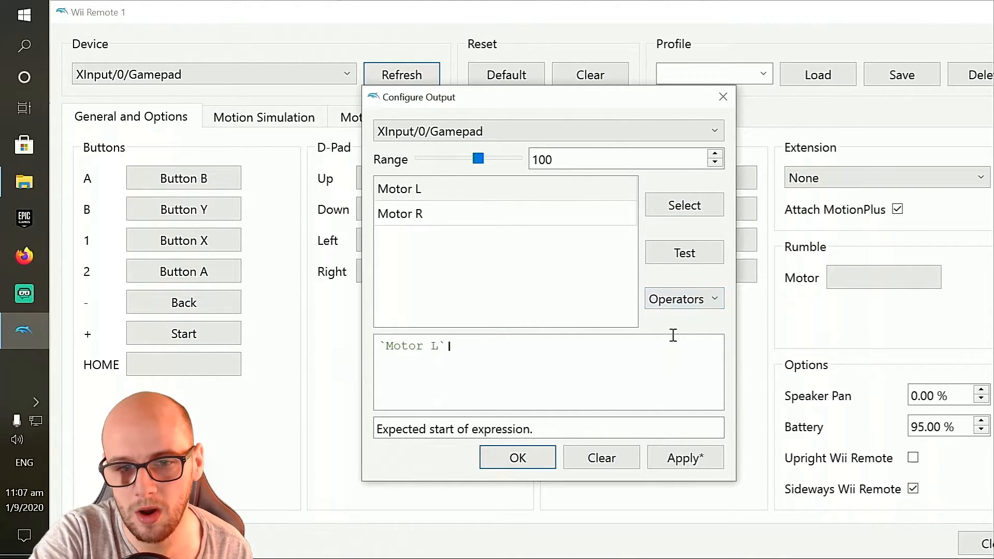
{"action": "left_click", "coordinate": [400, 213]}
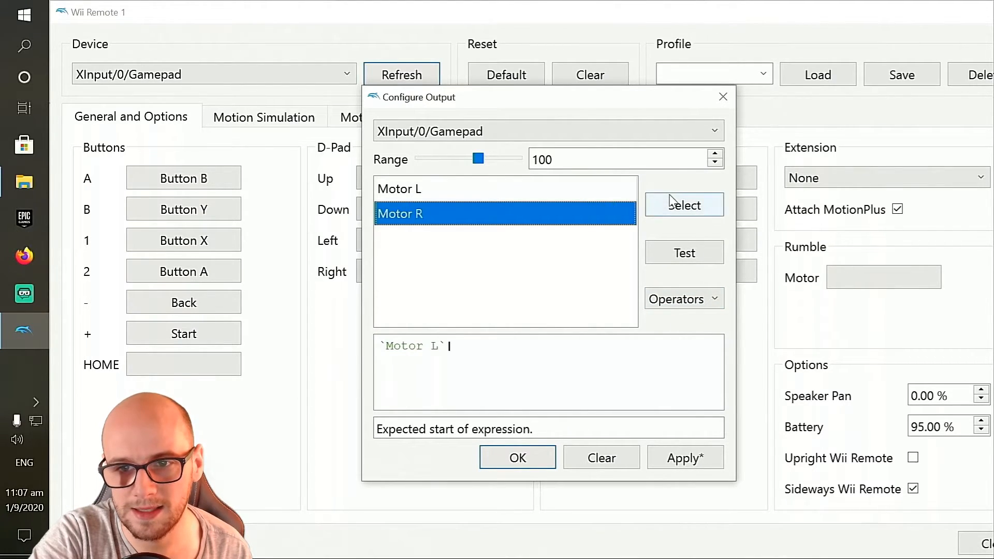
{"action": "left_click", "coordinate": [683, 205]}
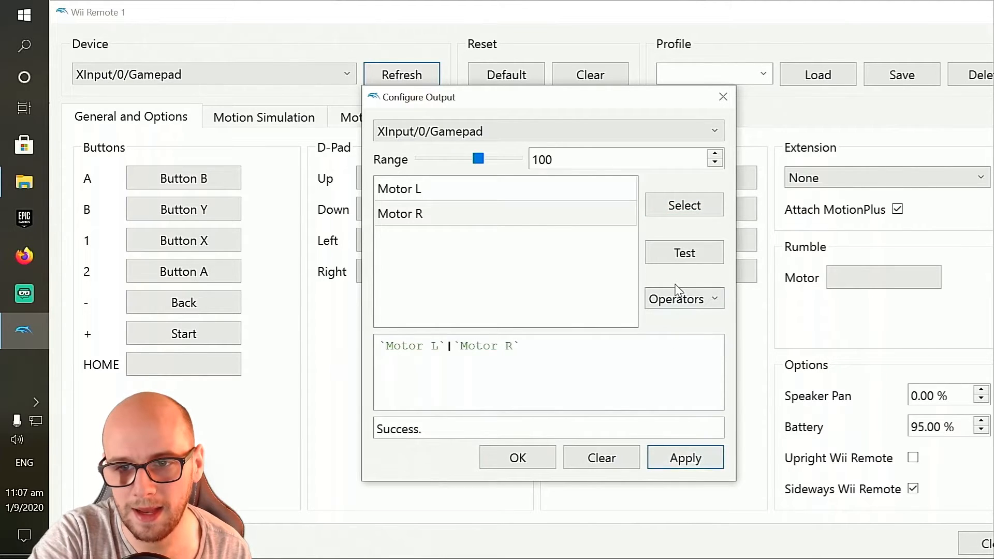
{"action": "left_click", "coordinate": [684, 253]}
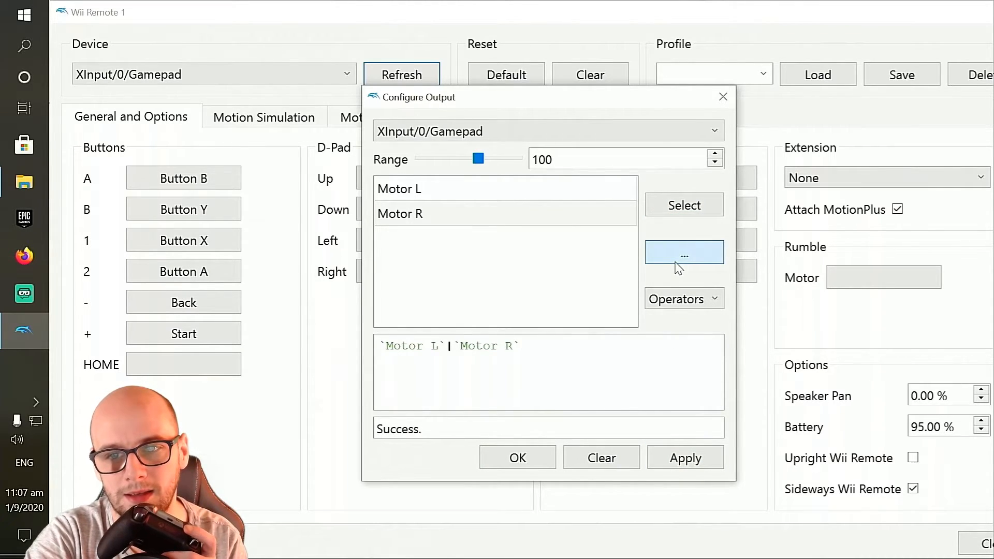
{"action": "mouse_move", "coordinate": [684, 252]}
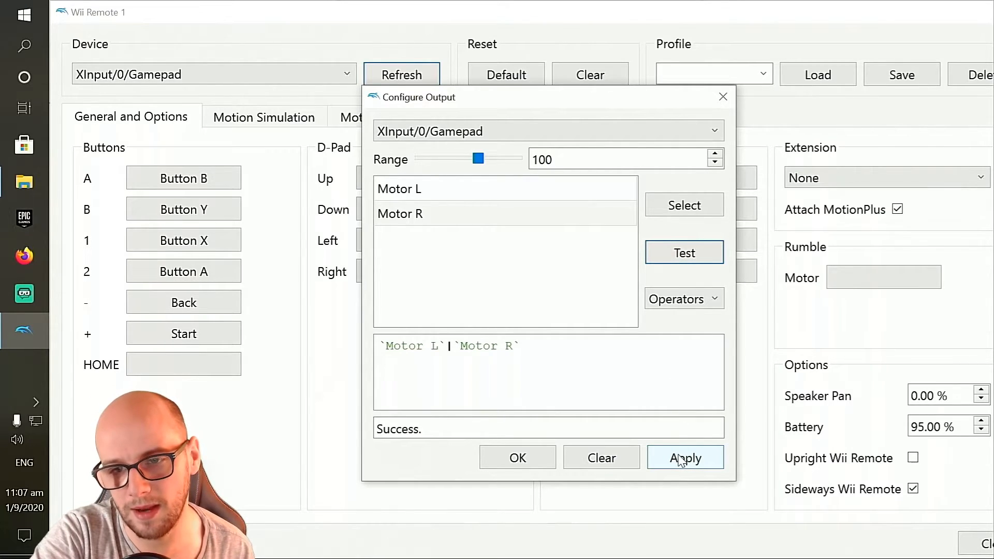
{"action": "left_click", "coordinate": [518, 457]}
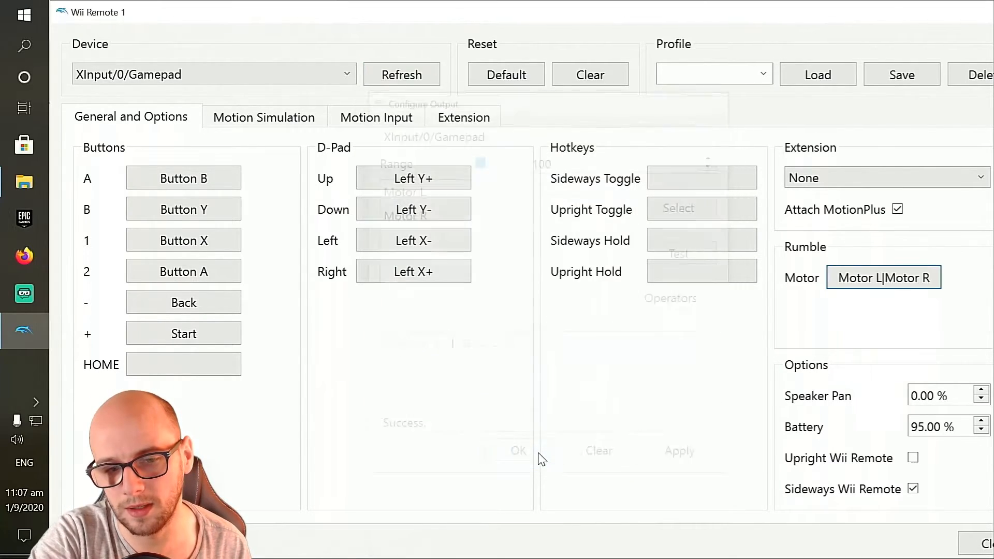